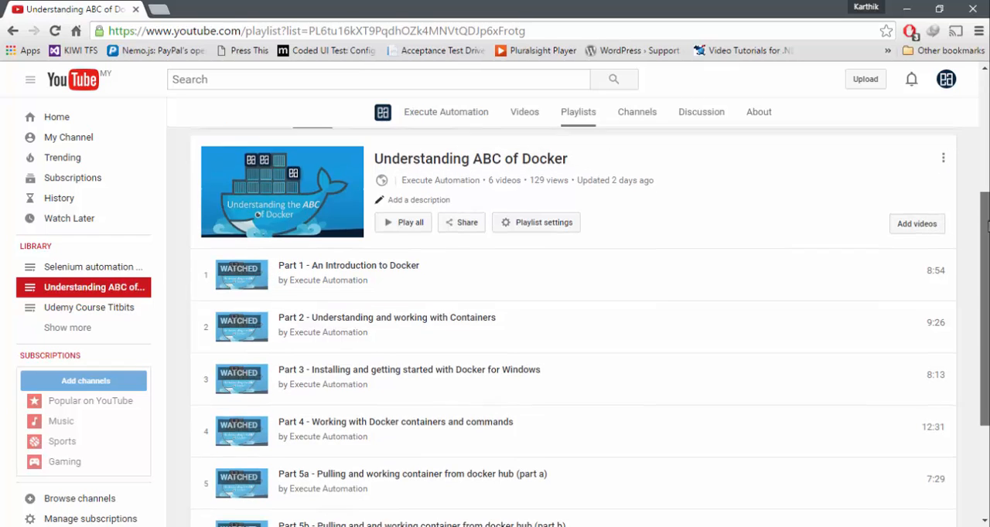
{"action": "scroll", "scroll_direction": "down", "scroll_amount": 3}
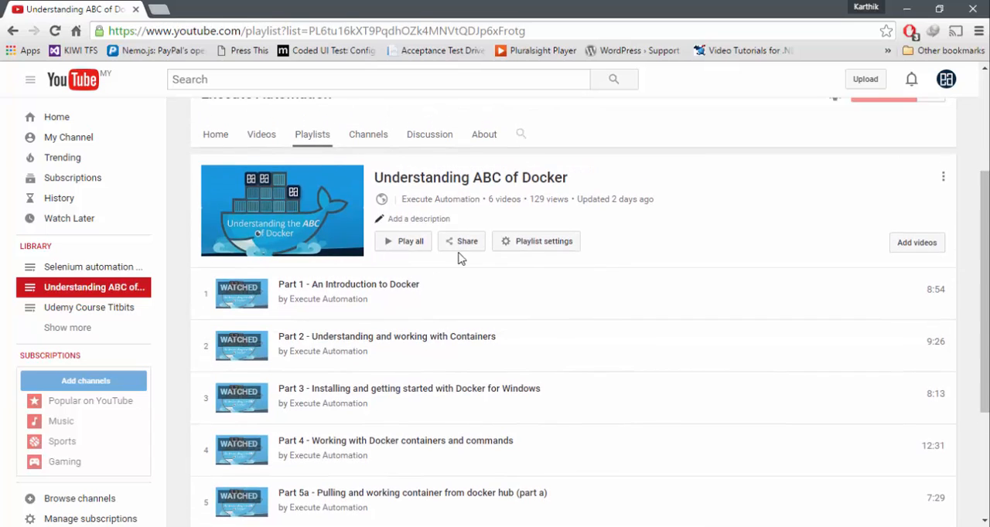
{"action": "mouse_move", "coordinate": [407, 294]}
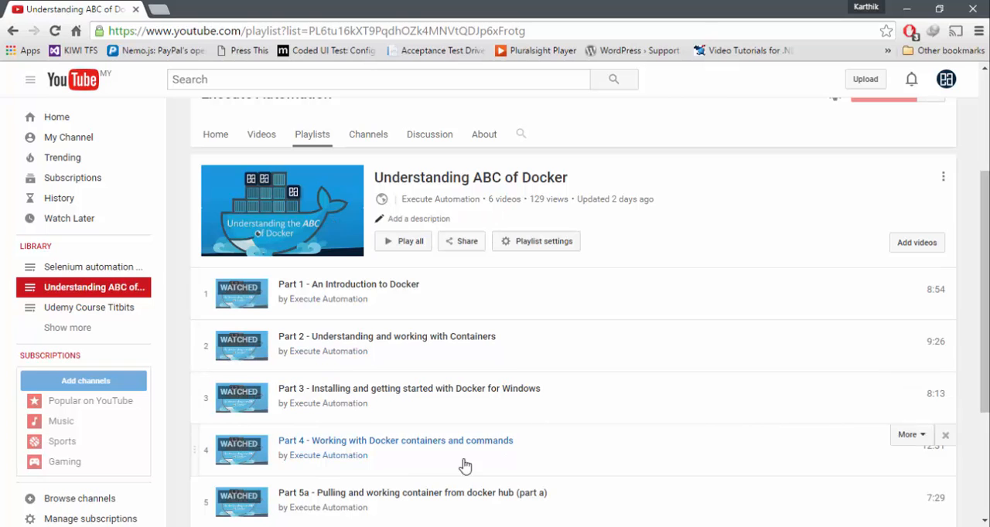
{"action": "mouse_move", "coordinate": [905, 7]}
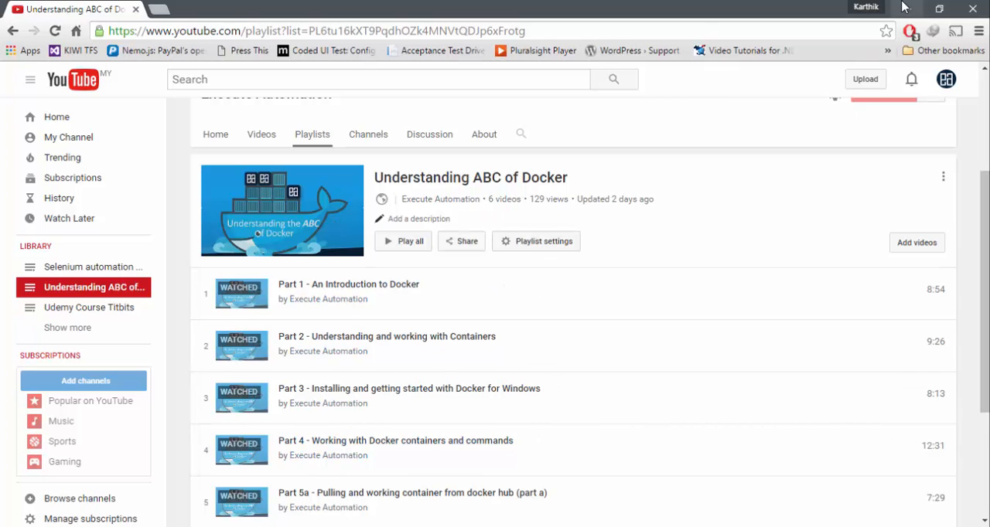